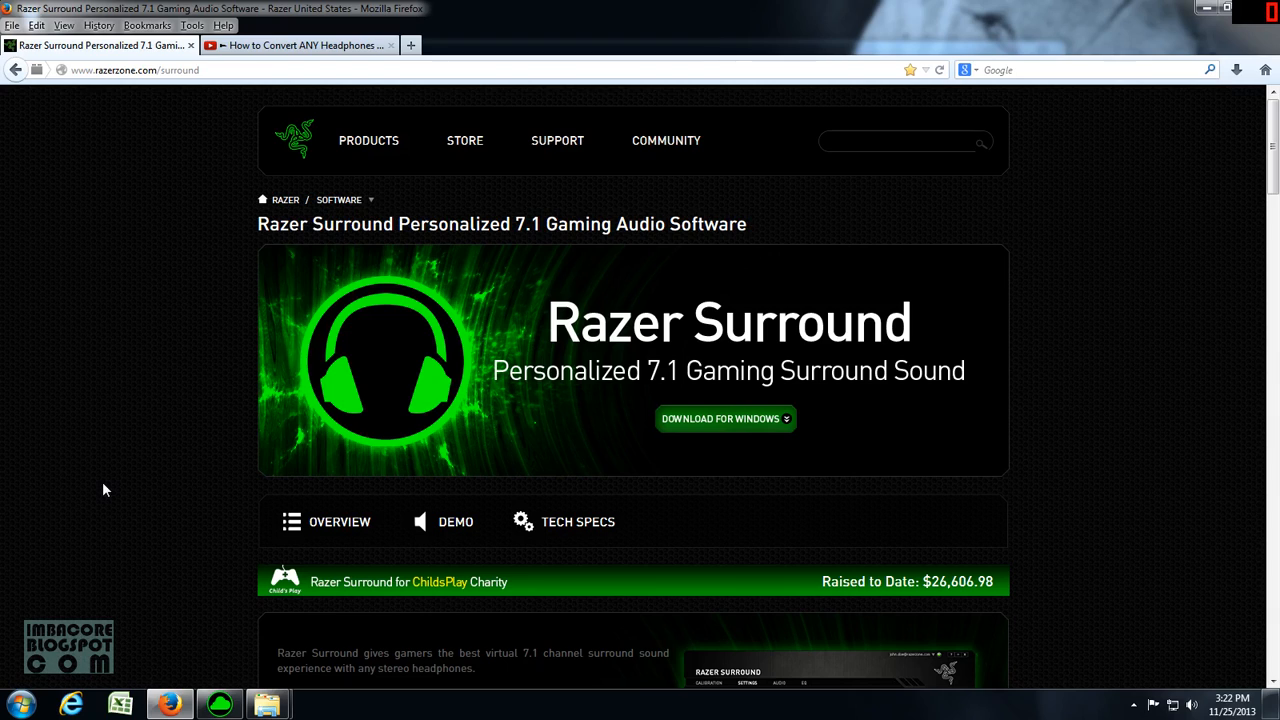
mouse_move(156, 460)
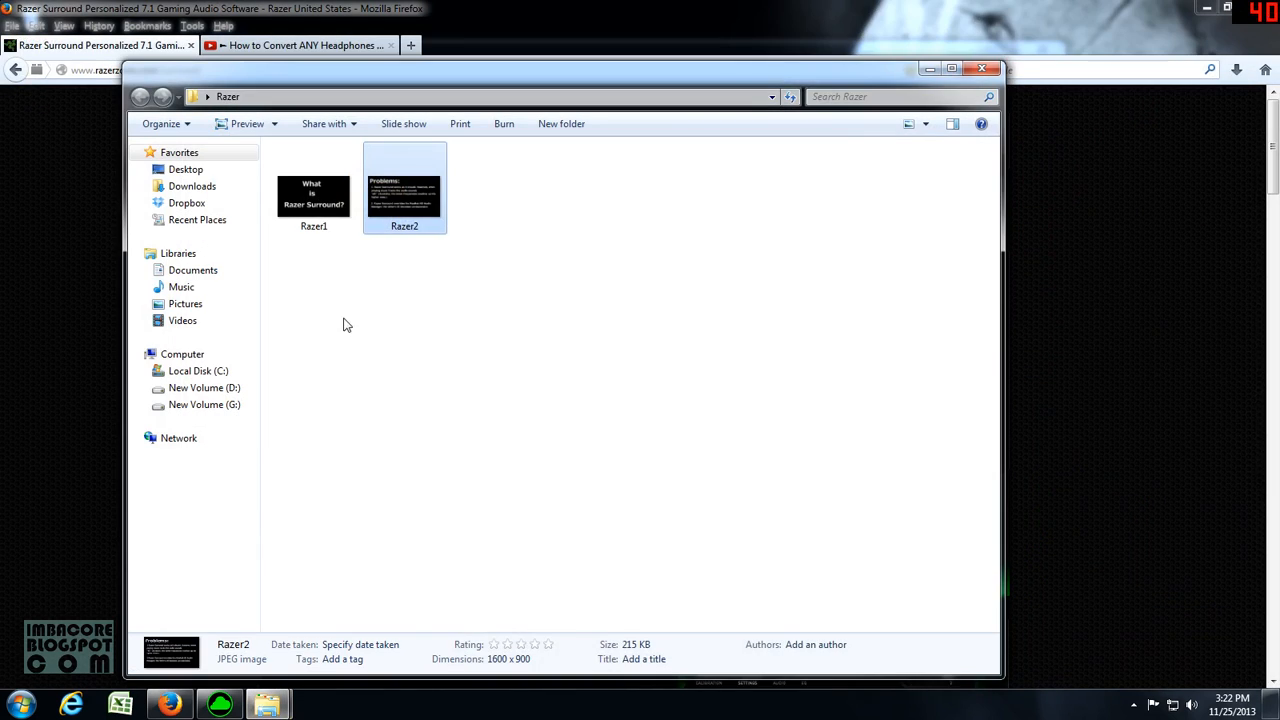
- Switch Firefox to the YouTube tab on converting headphones to 7.1 surround sound
double_click(314, 196)
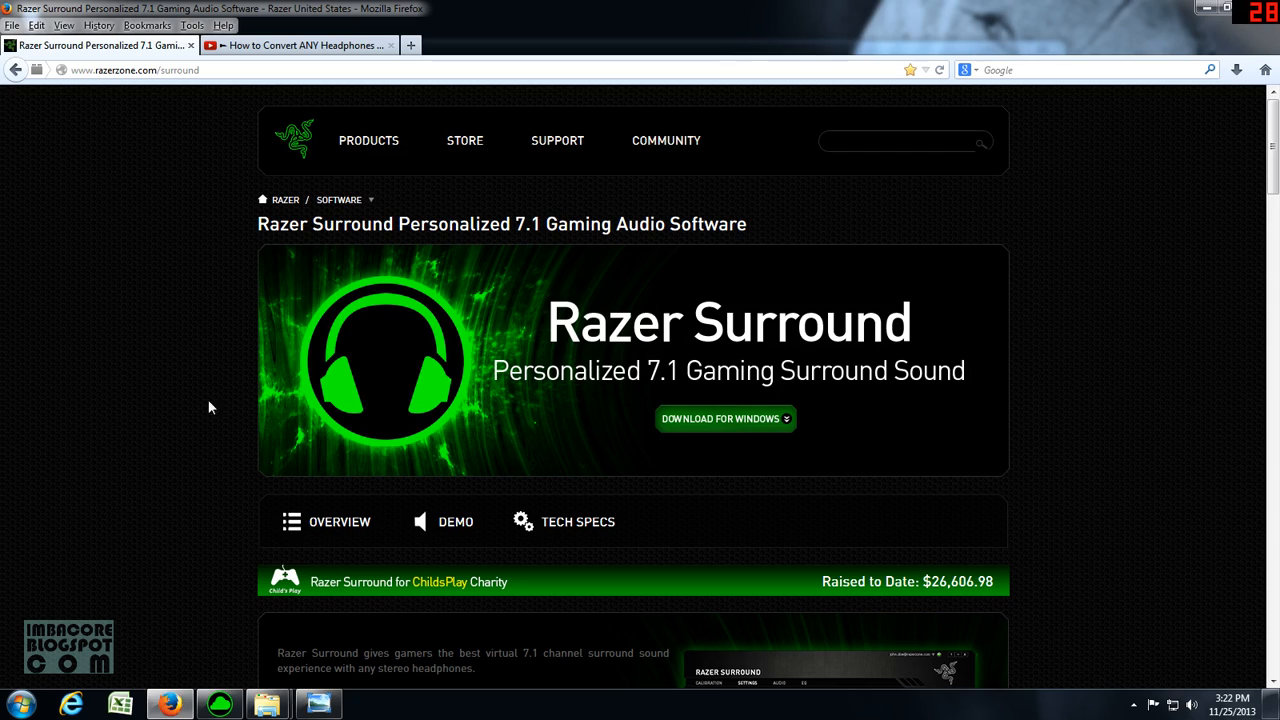
mouse_move(218, 396)
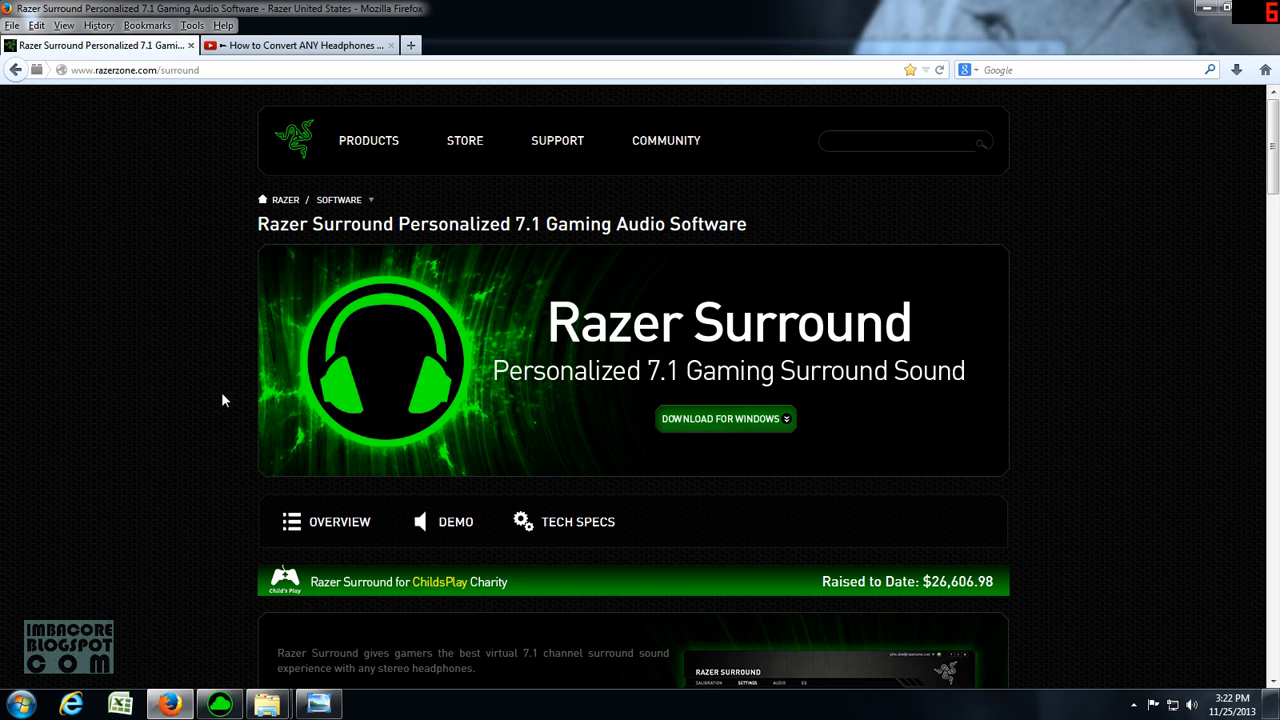
mouse_move(130, 112)
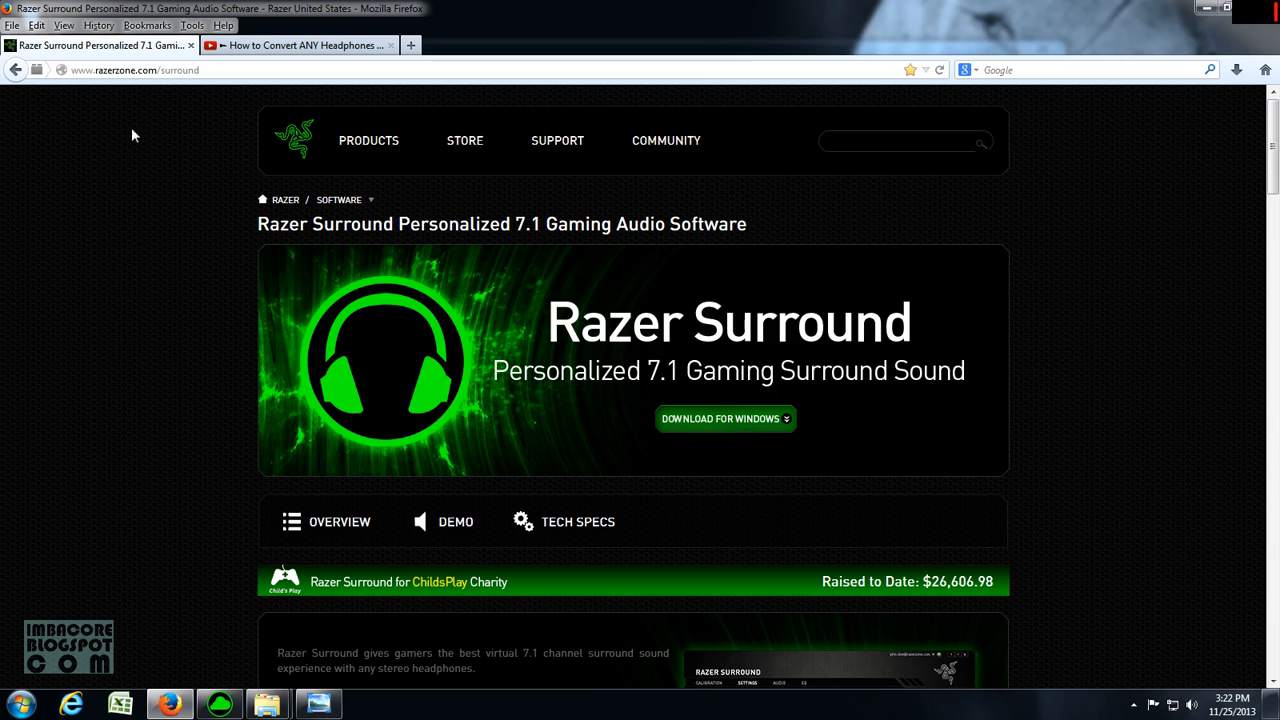
mouse_move(170, 512)
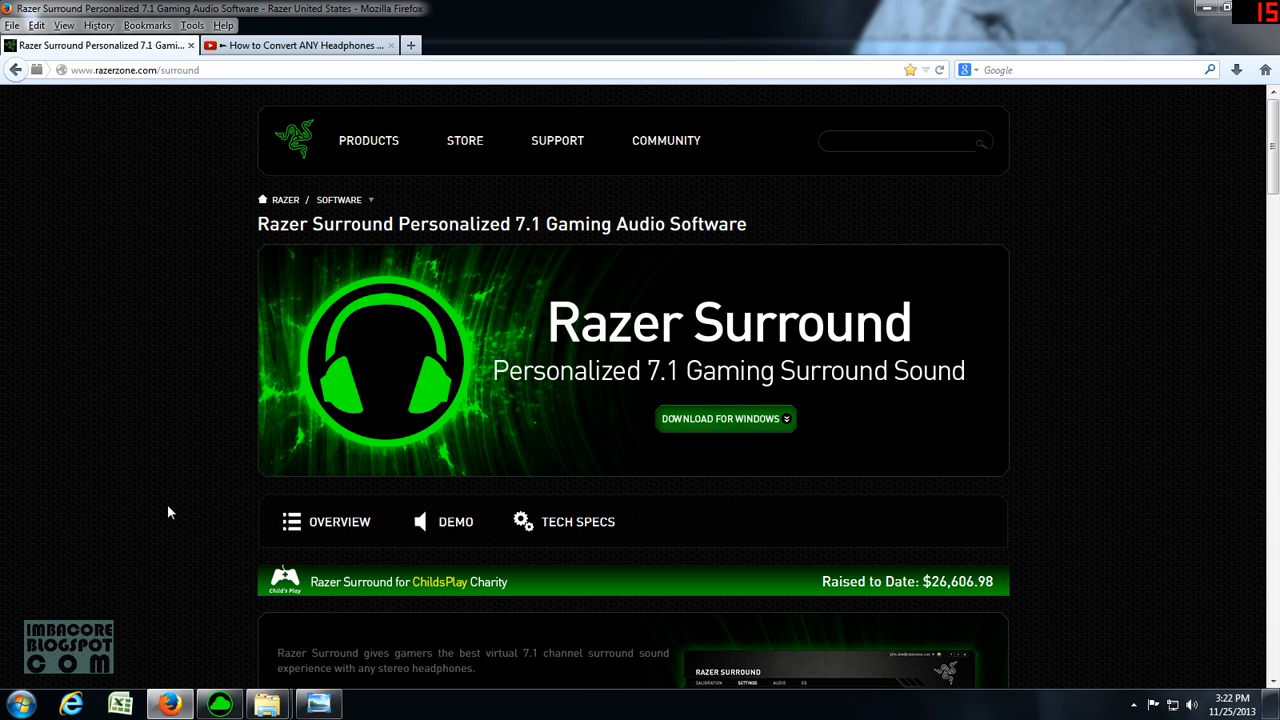
scroll("down", 3)
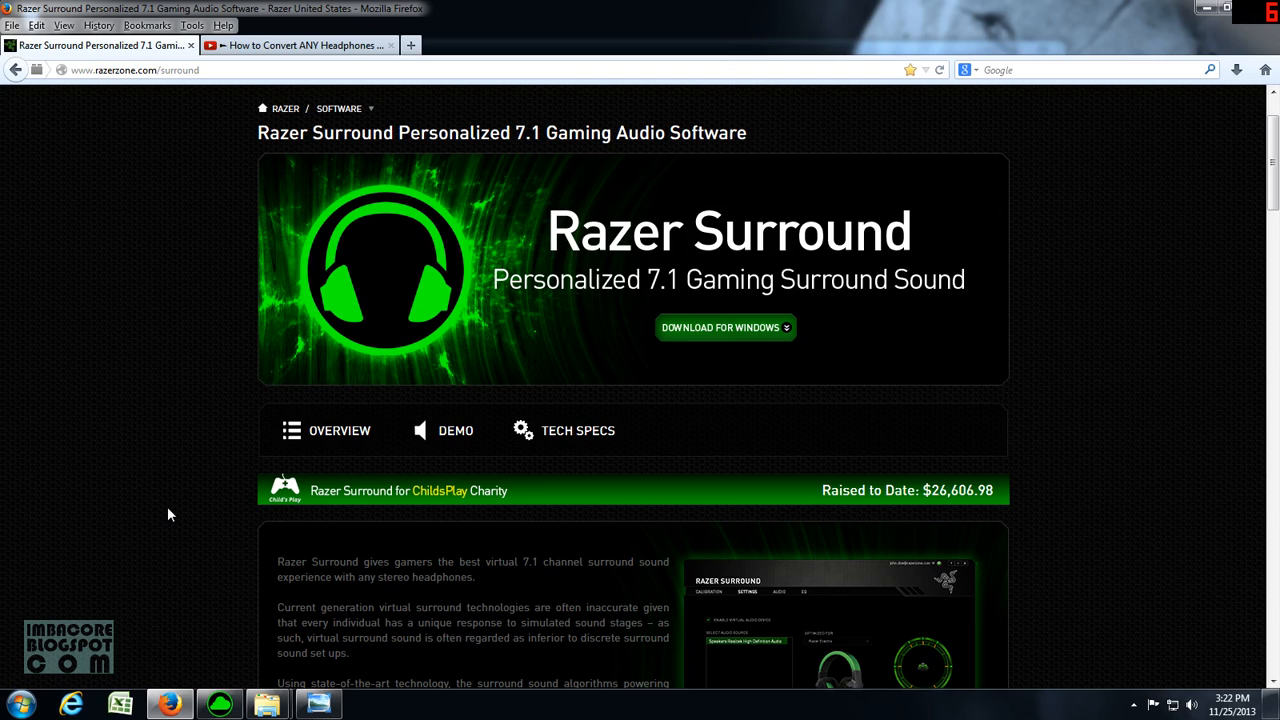
mouse_move(168, 352)
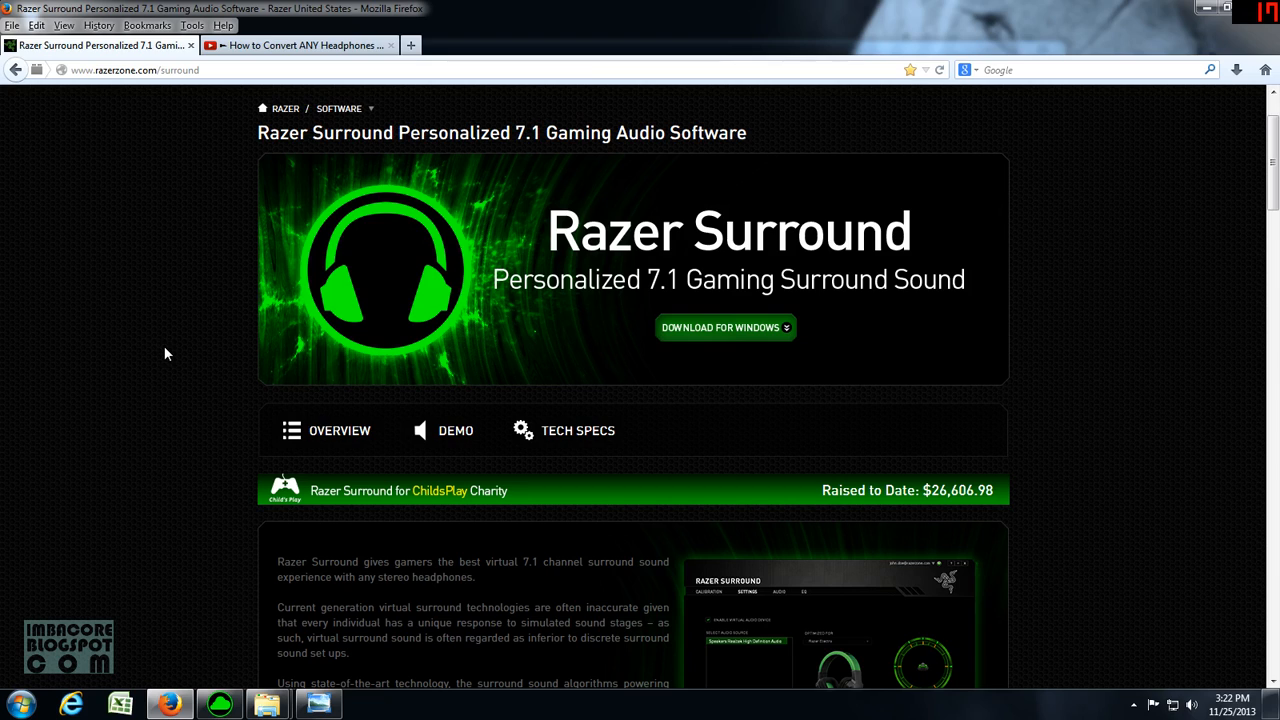
mouse_move(170, 312)
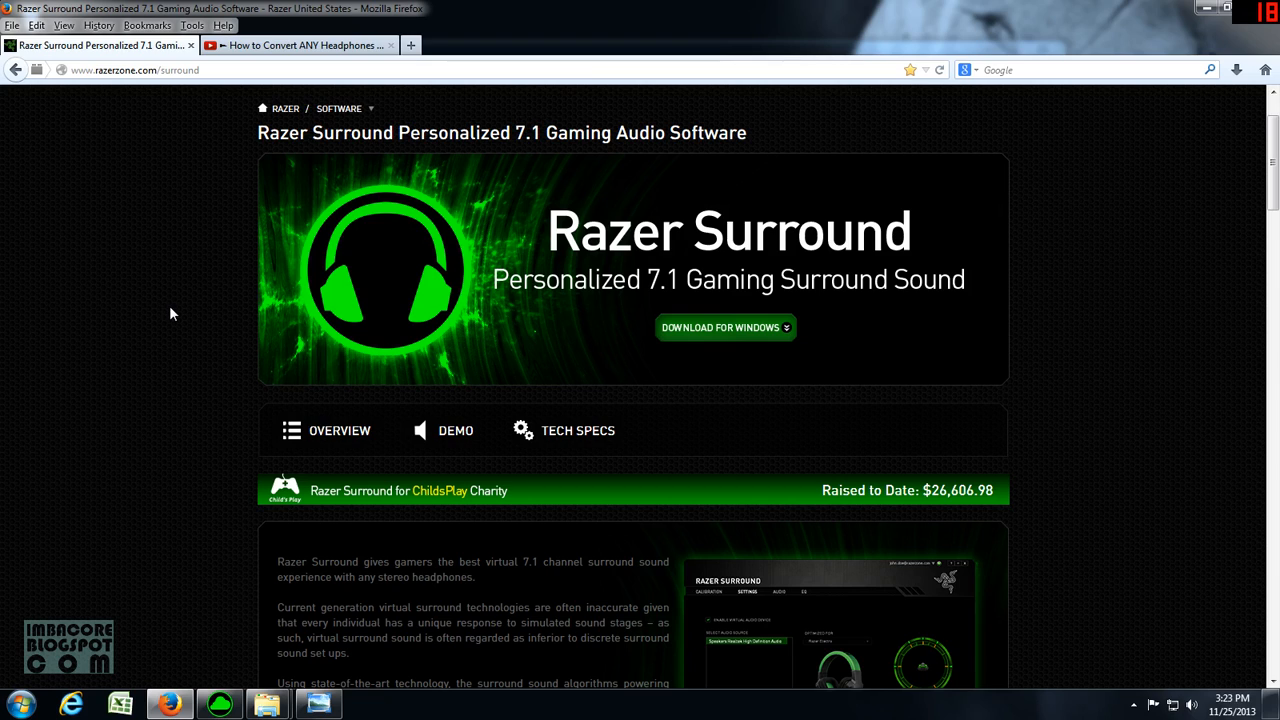
mouse_move(192, 252)
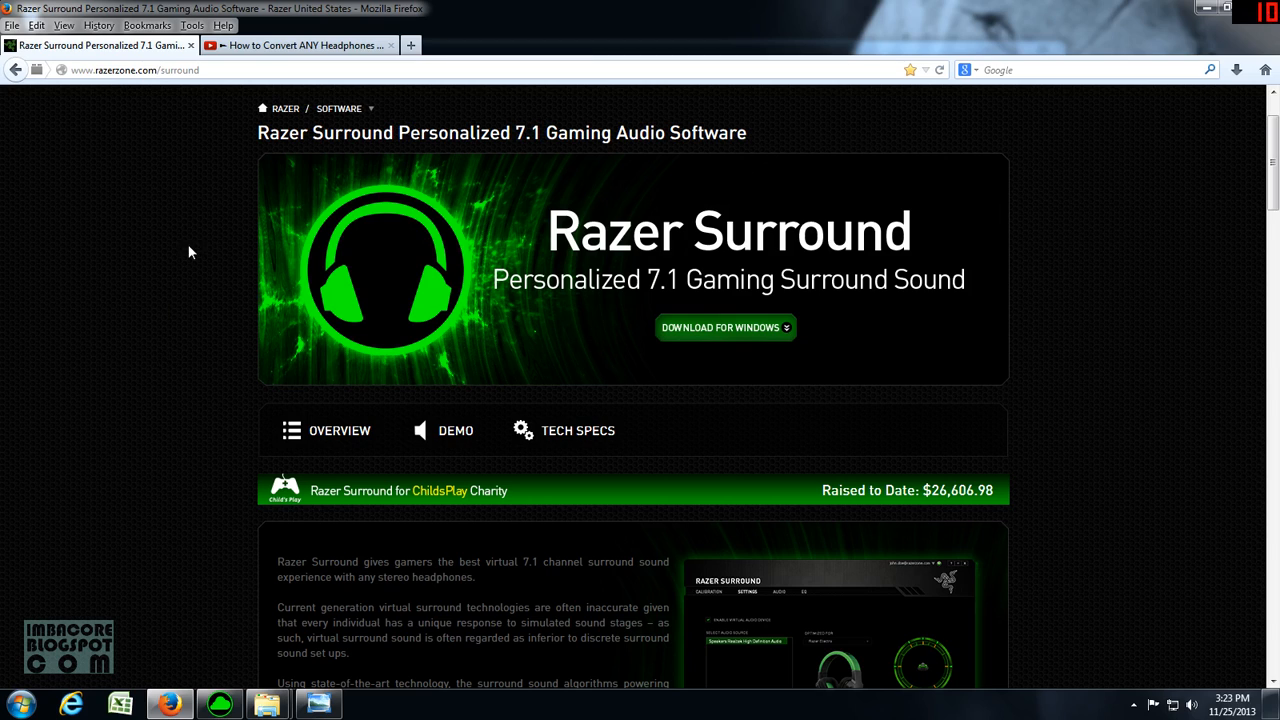
mouse_move(260, 204)
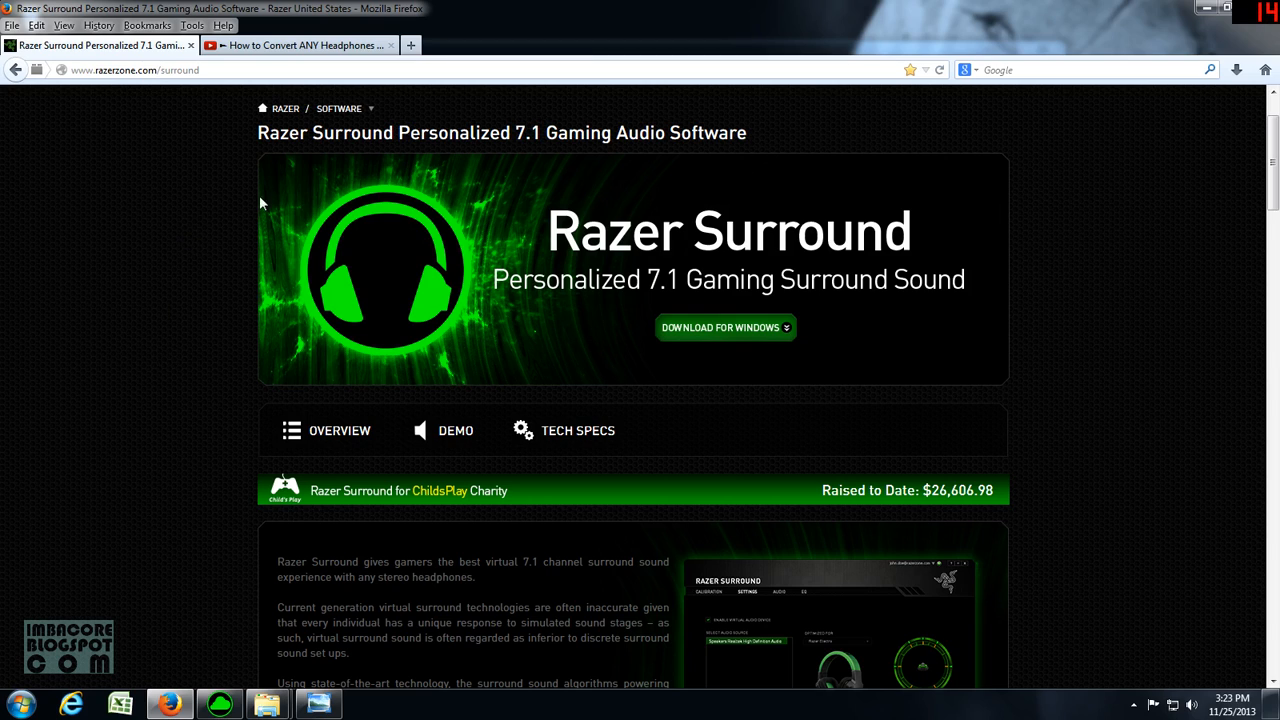
left_click(296, 44)
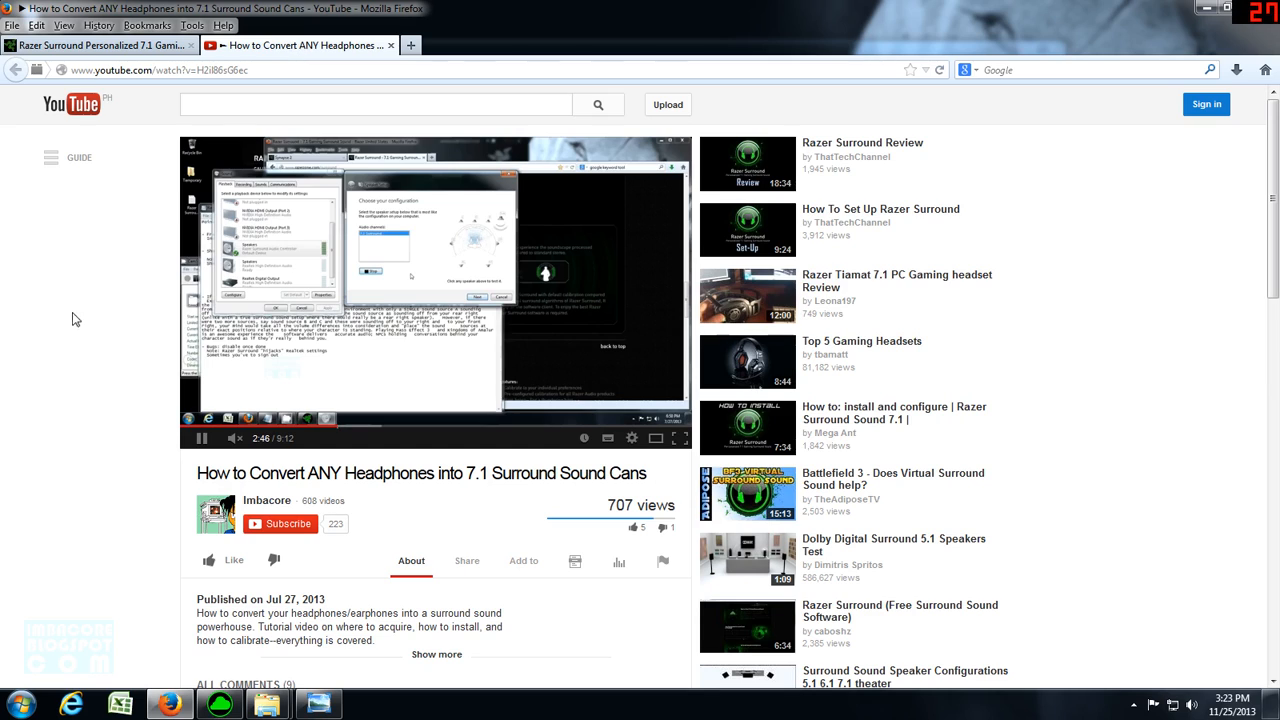
mouse_move(136, 156)
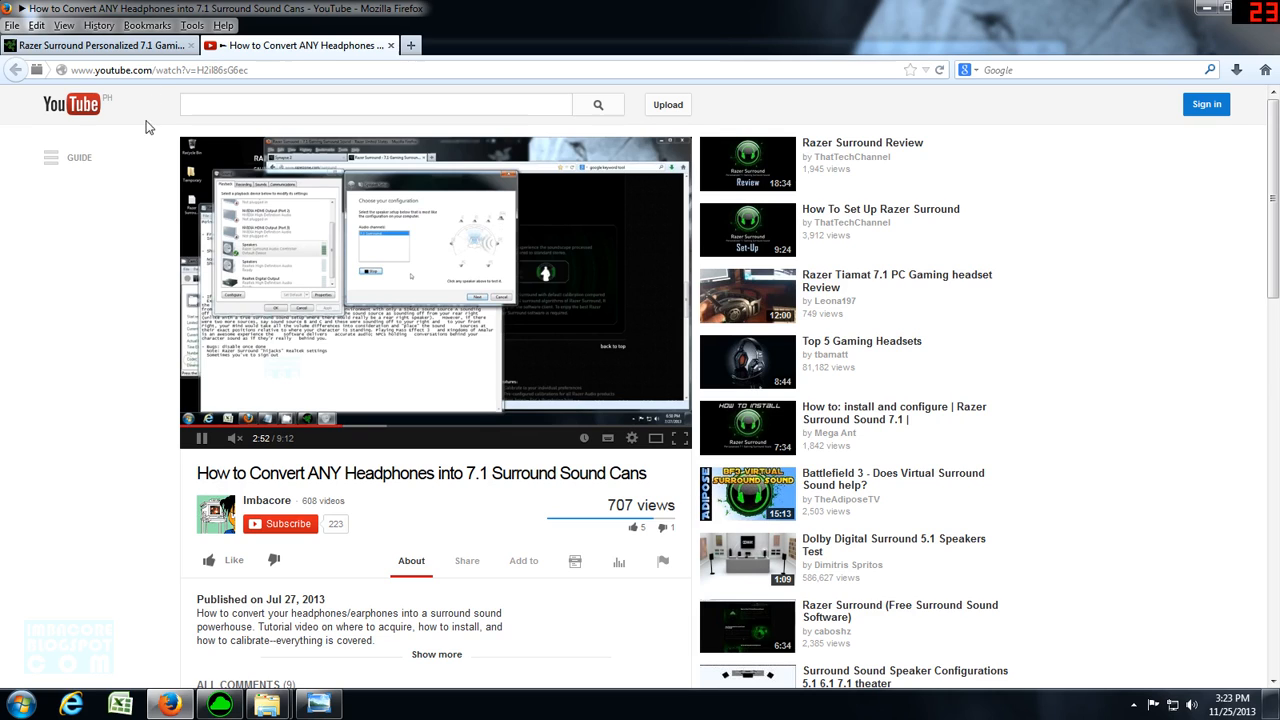
mouse_move(112, 436)
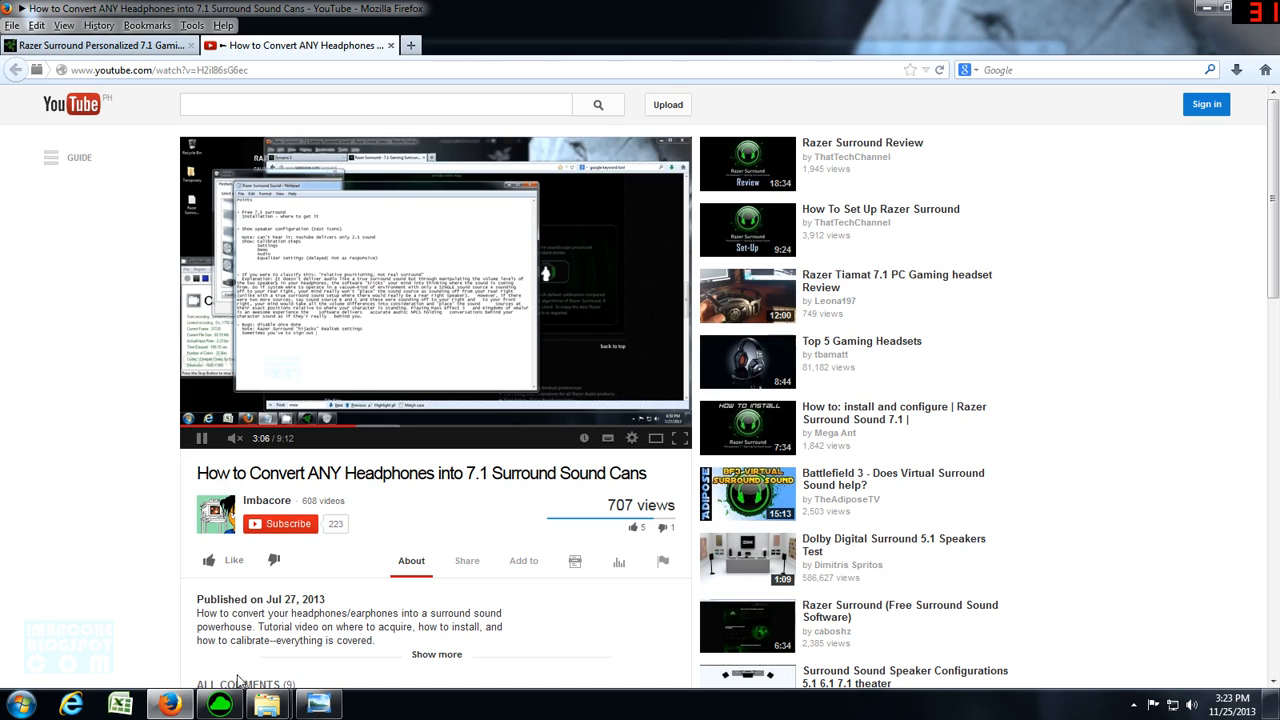
- Open the Razer2 image from the Razer folder in Windows Photo Viewer
left_click(266, 704)
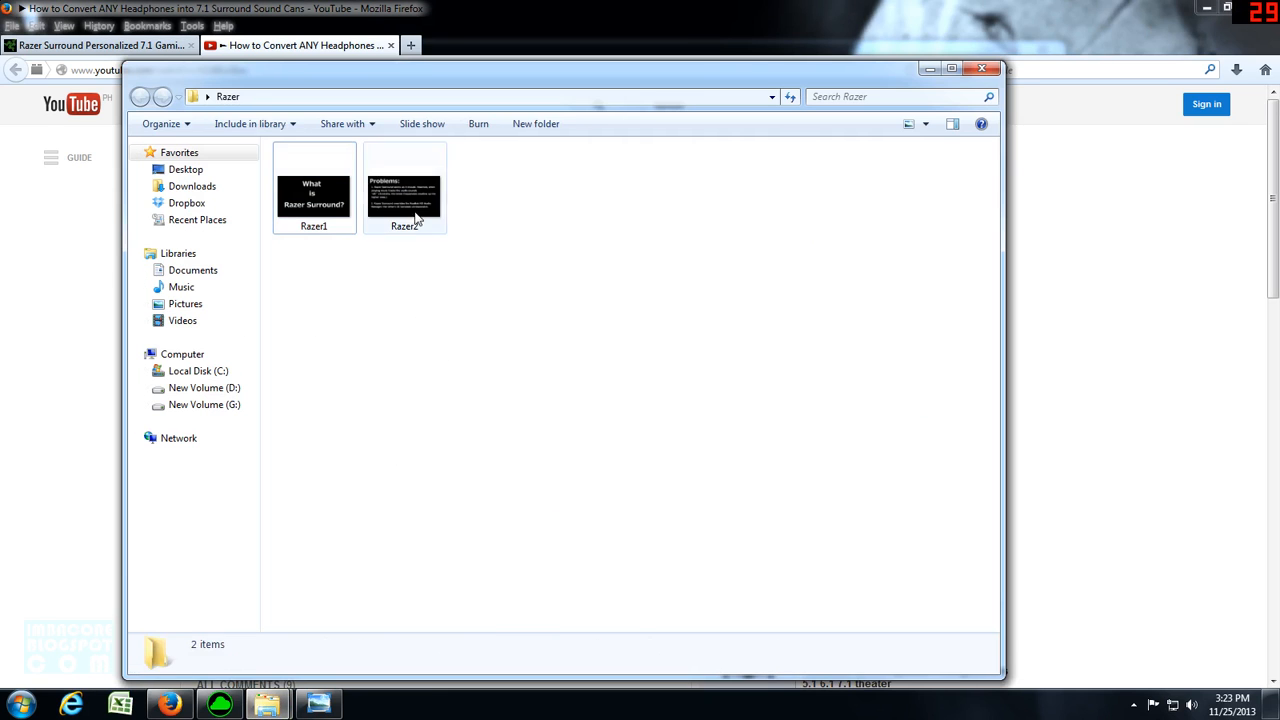
double_click(404, 196)
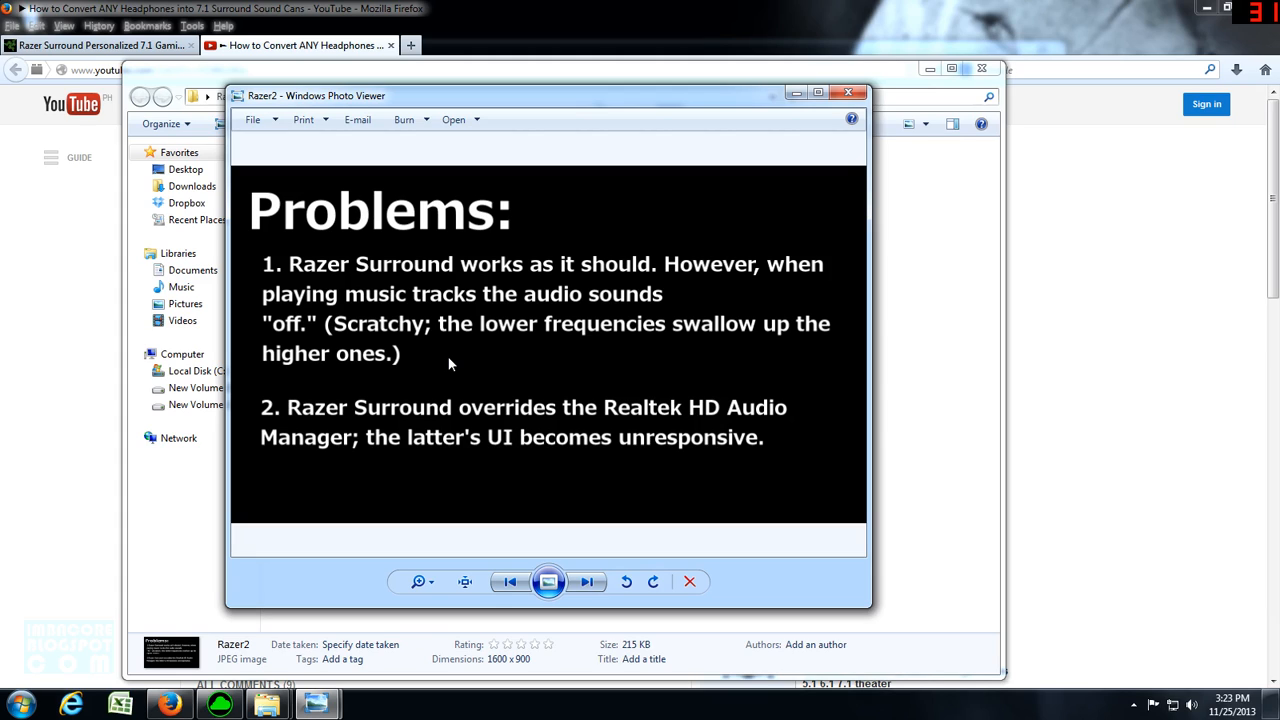
- Open Realtek HD Audio Manager showing the 5.1 Speaker configuration
left_click(1132, 704)
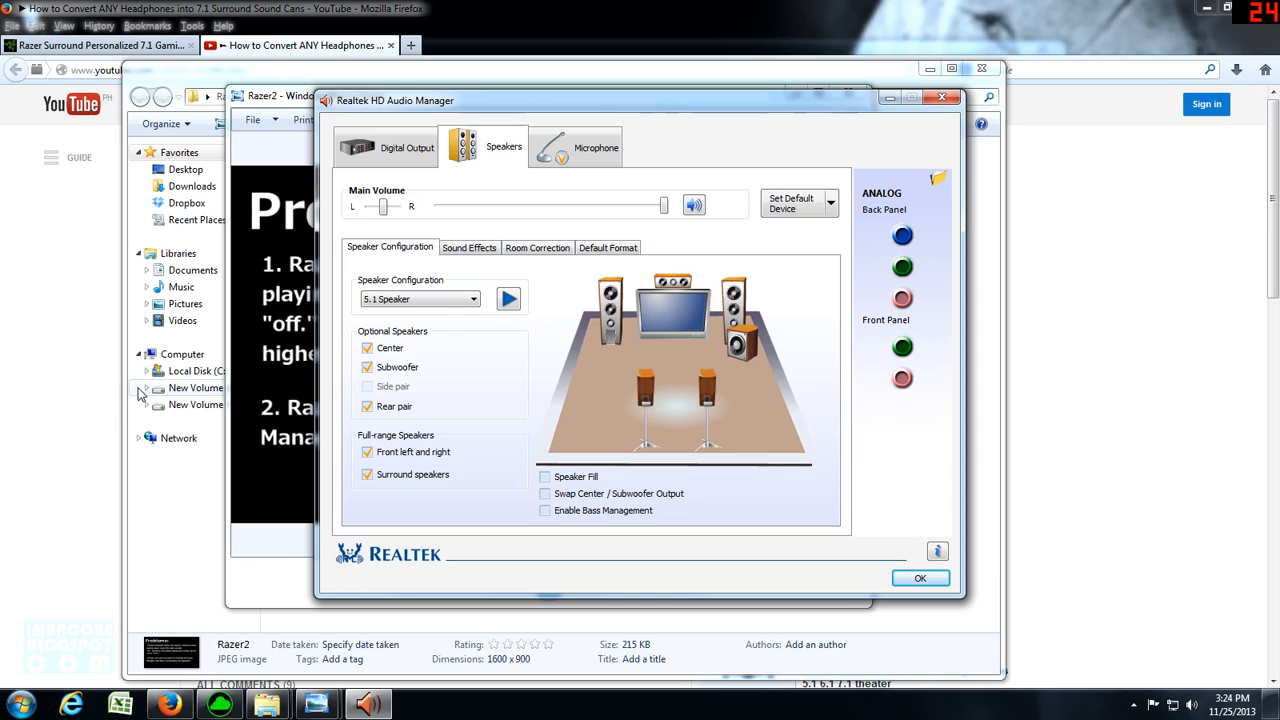
mouse_move(384, 316)
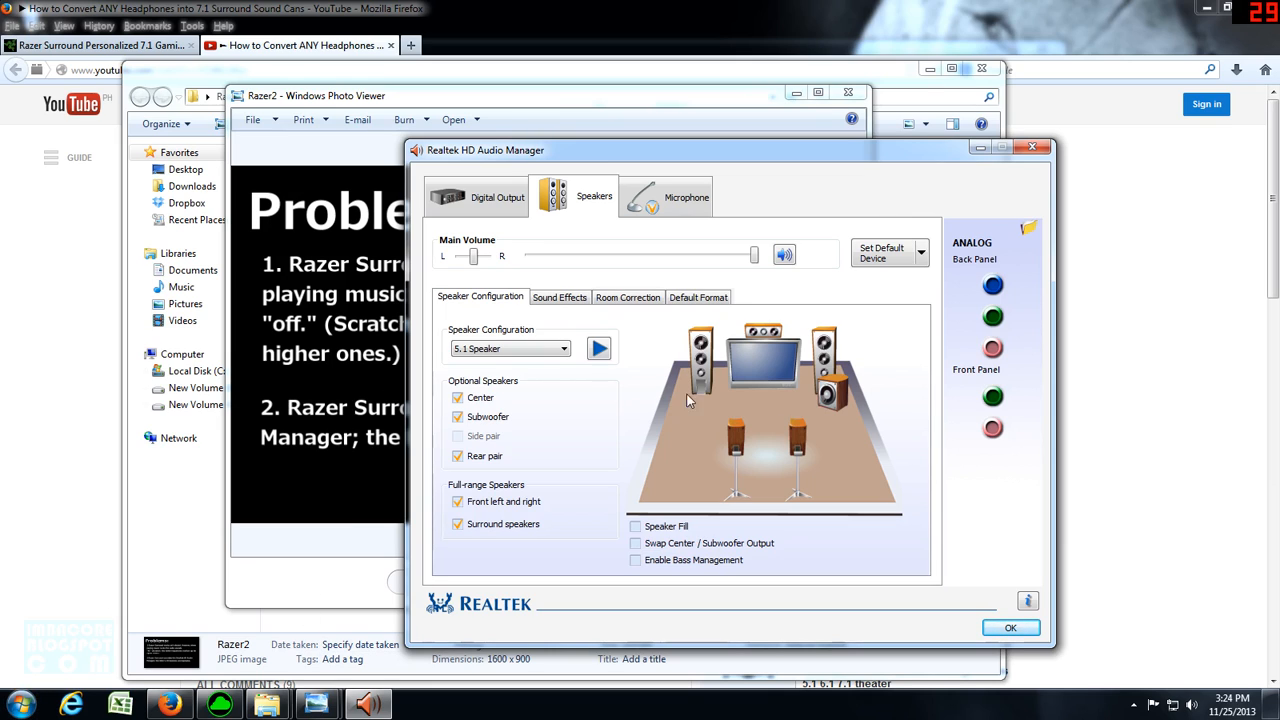
- Open System Configuration via msconfig and scroll through the Startup items list
left_click(16, 704)
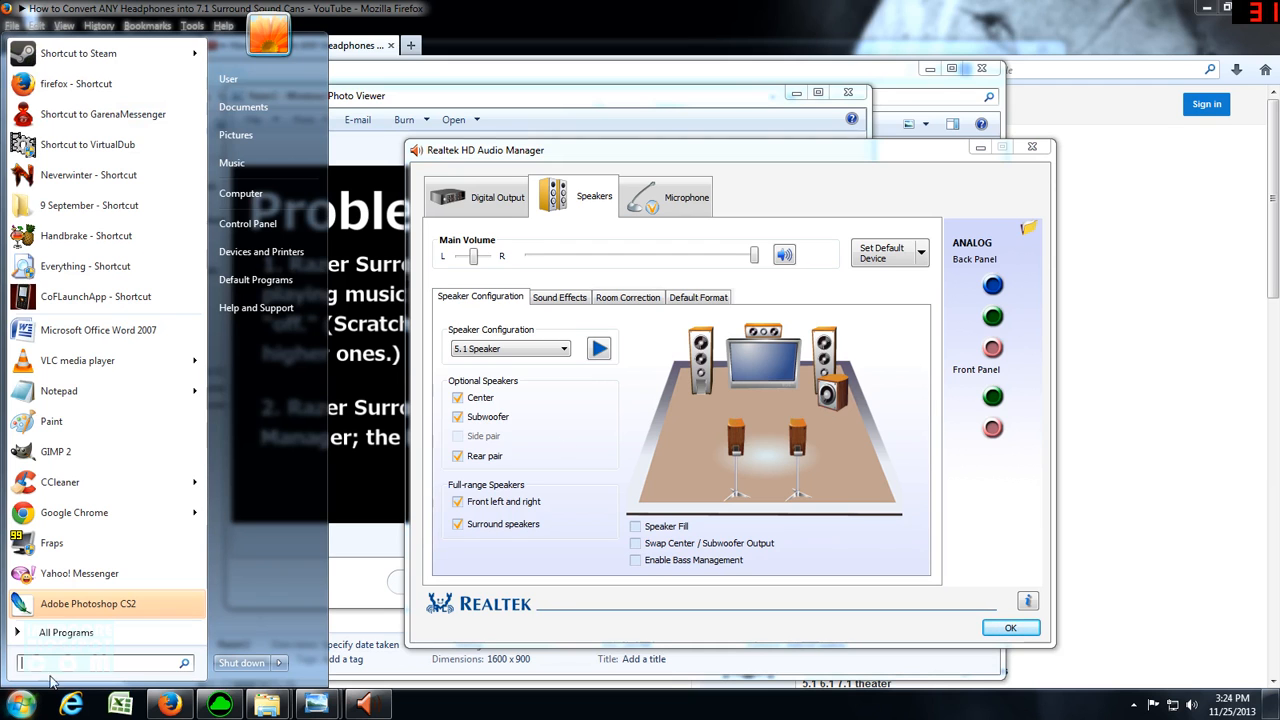
type("ms")
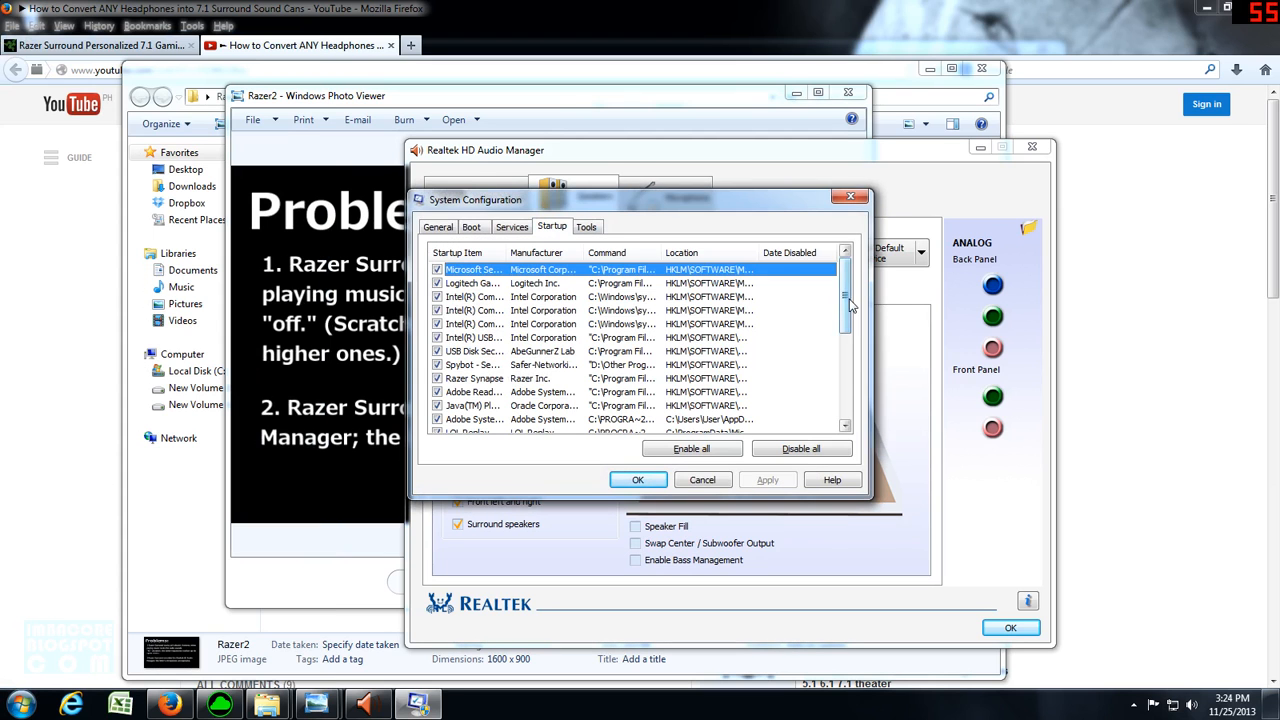
scroll("down", 3)
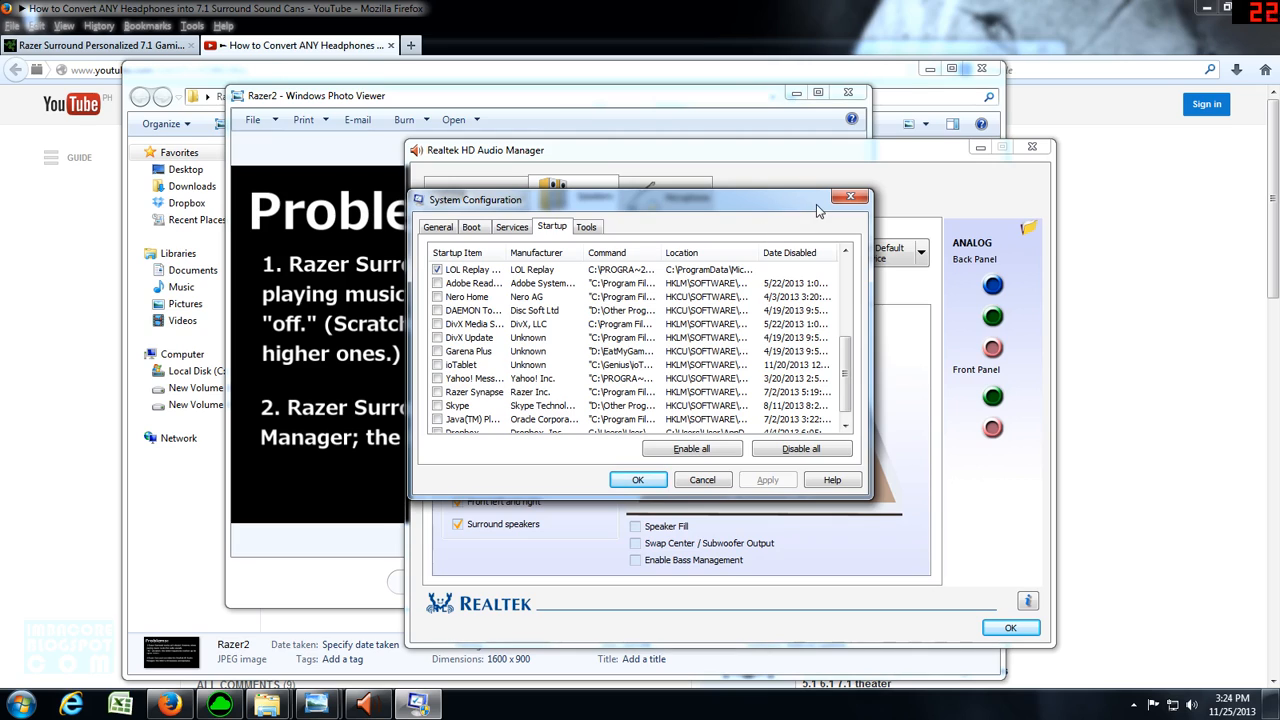
- Enter the account name RETROBURN in the Razer Synapse login window
type("RETROBURN")
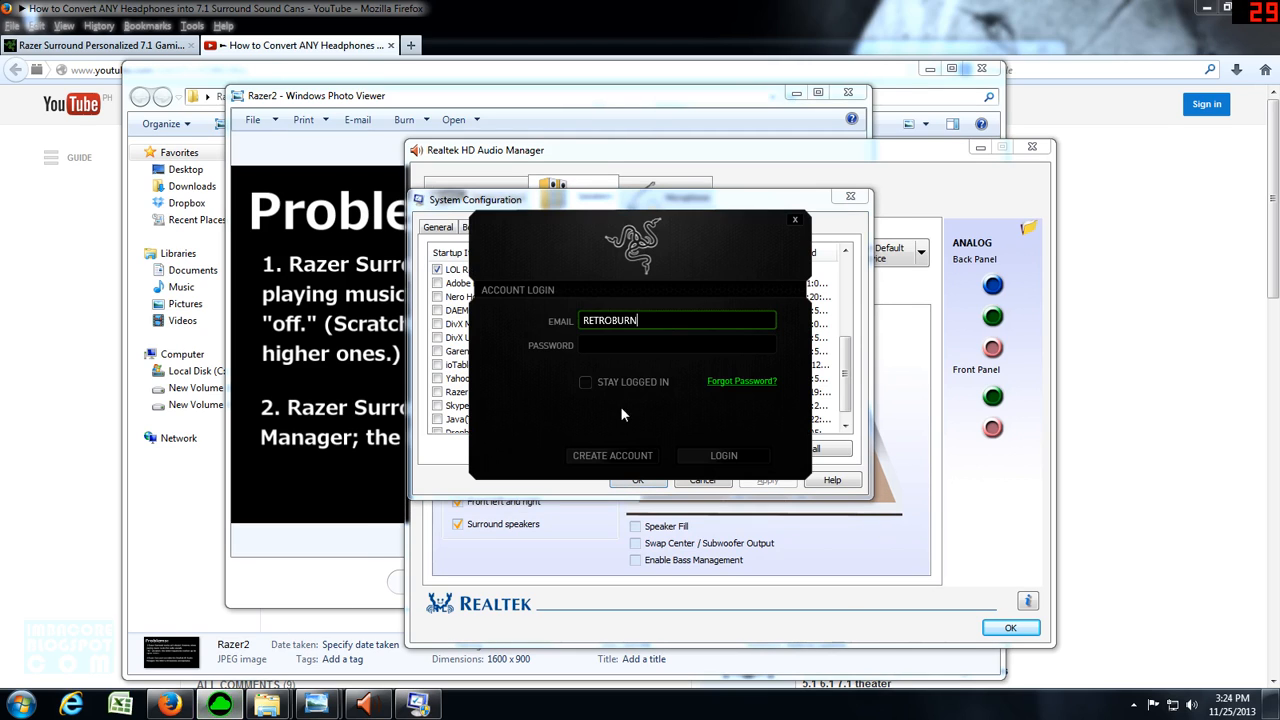
mouse_move(766, 248)
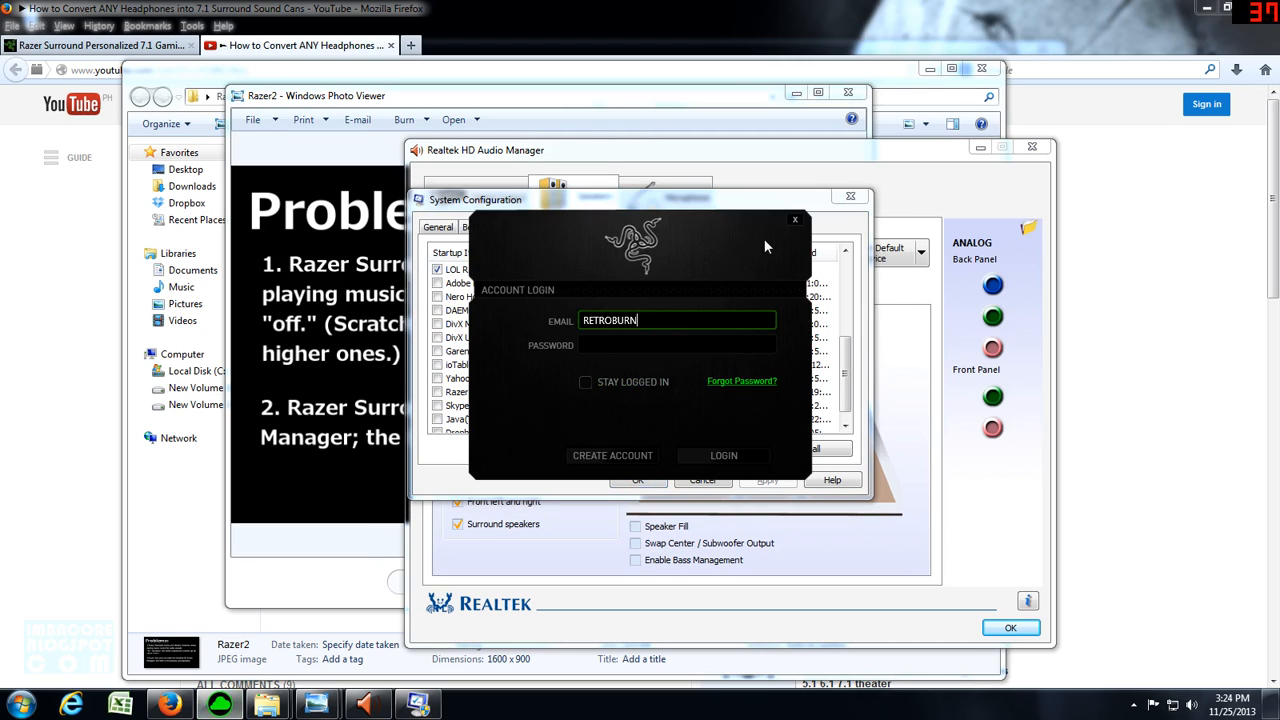
mouse_move(770, 224)
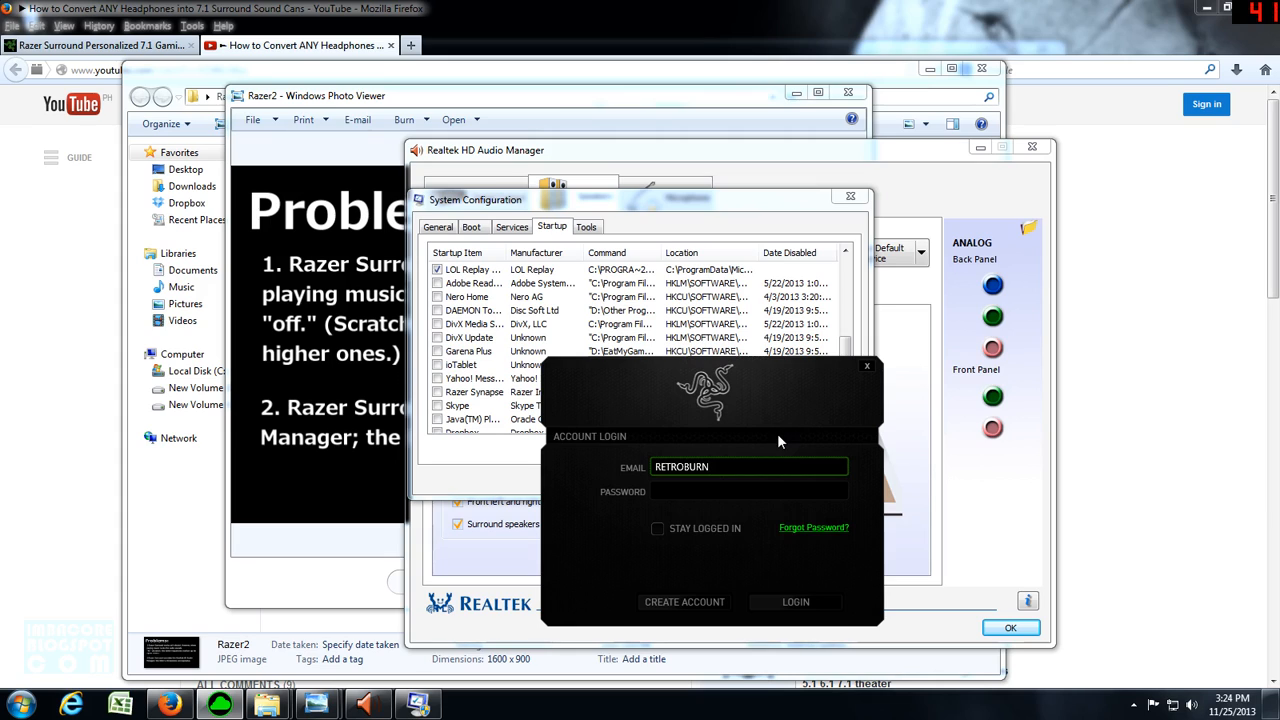
mouse_move(952, 390)
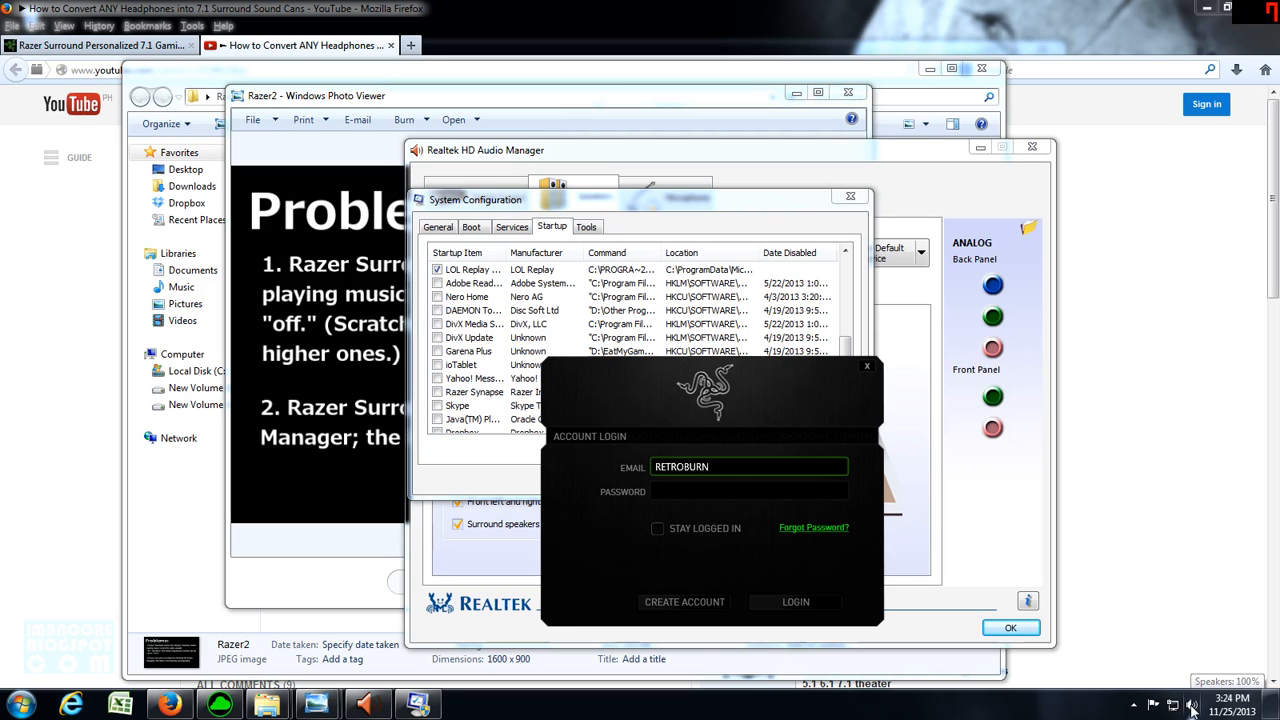
mouse_move(1190, 700)
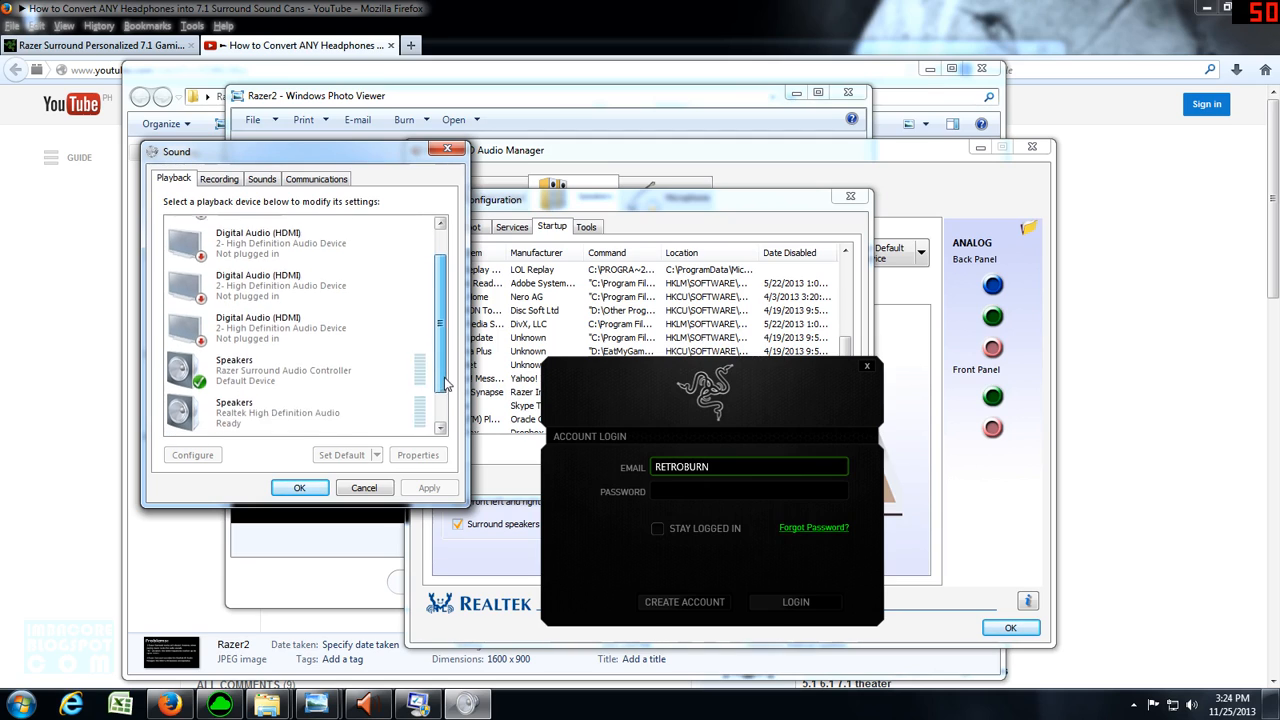
- Set Speakers (Realtek High Definition Audio) as the default playback device
scroll("down", 3)
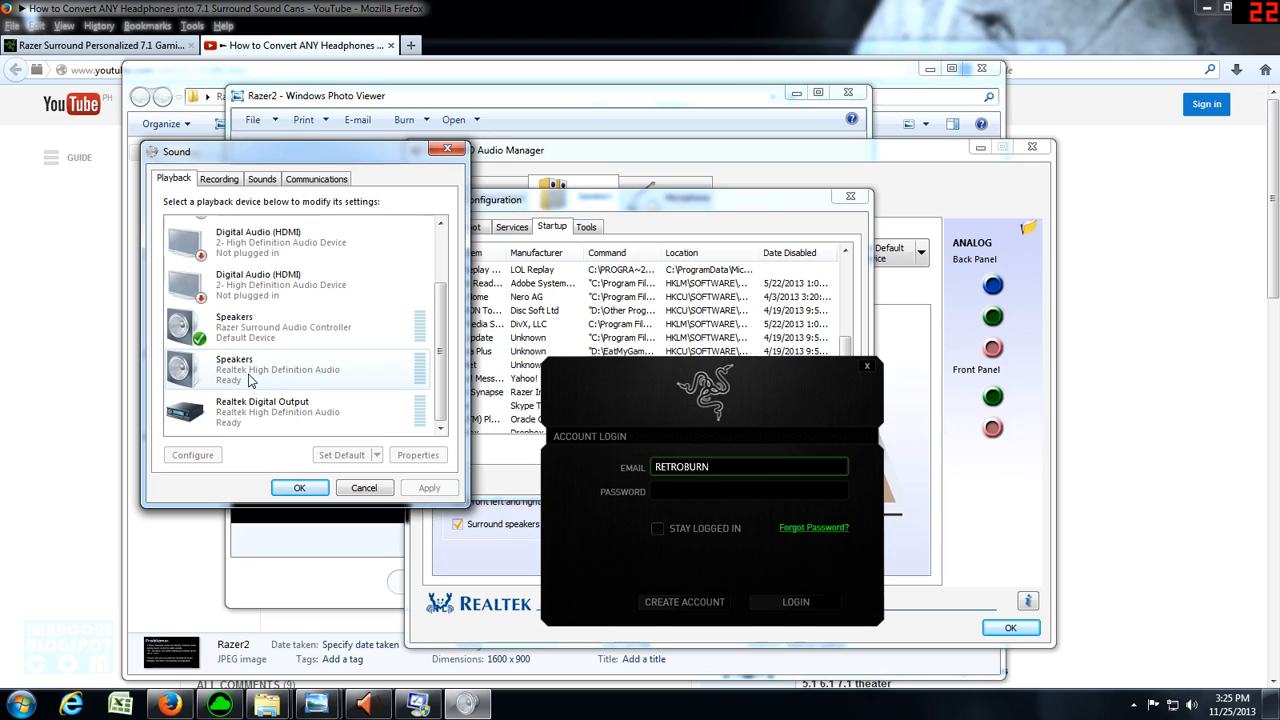
right_click(250, 368)
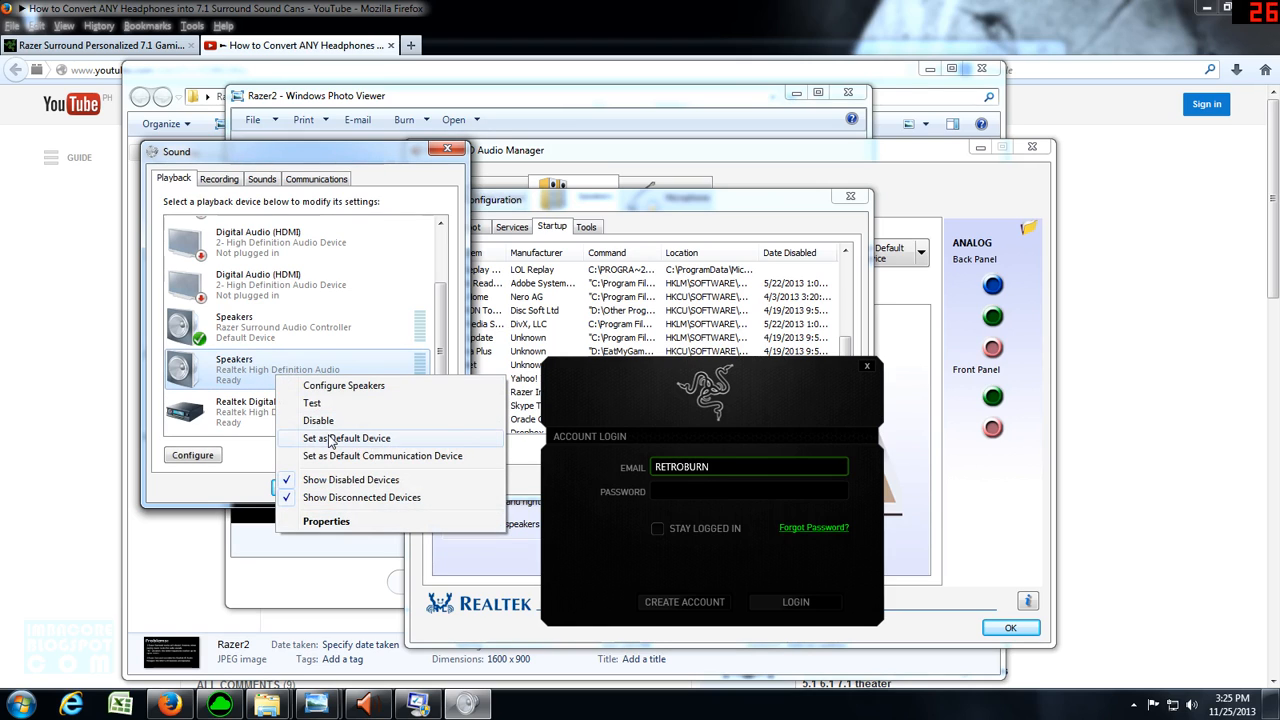
left_click(346, 438)
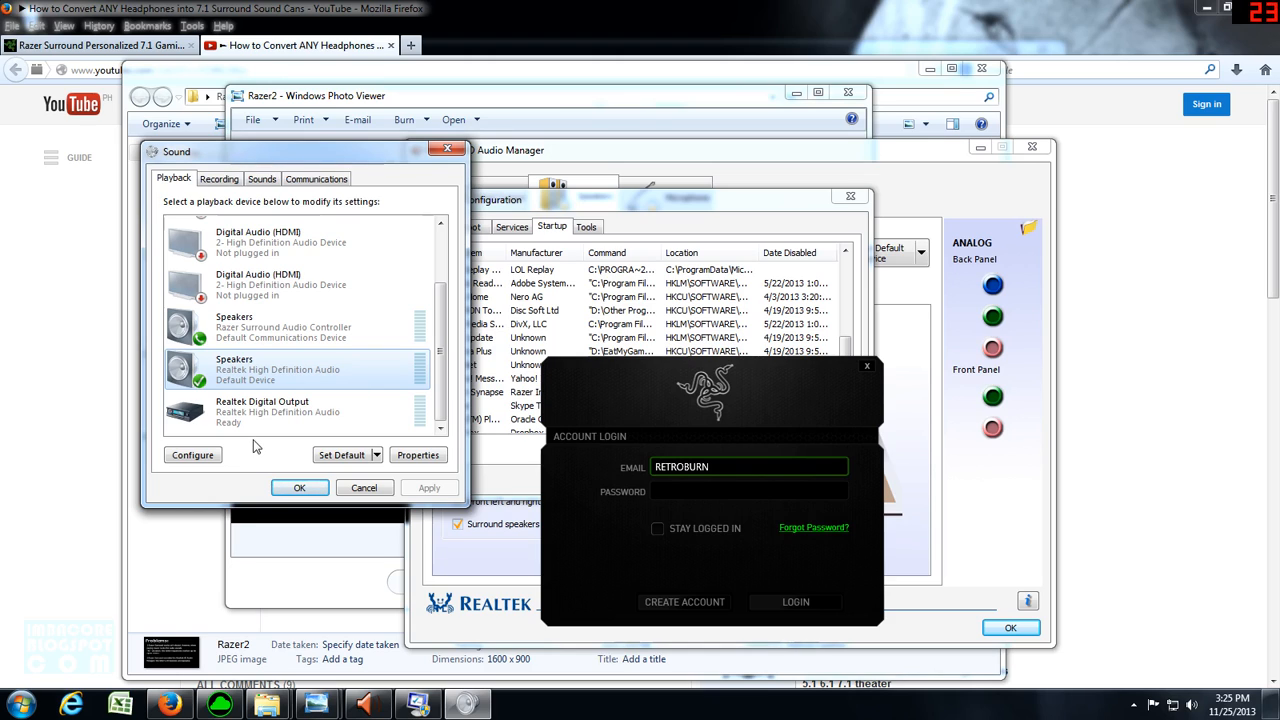
mouse_move(314, 404)
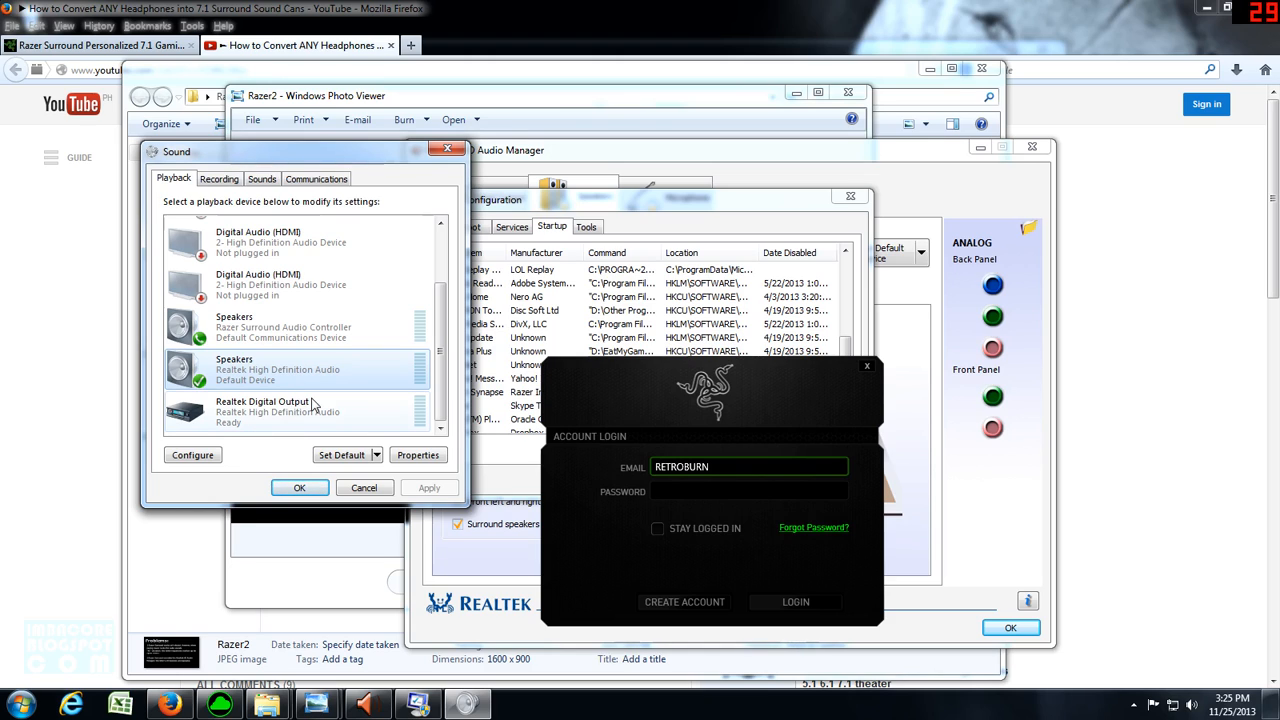
left_click(284, 328)
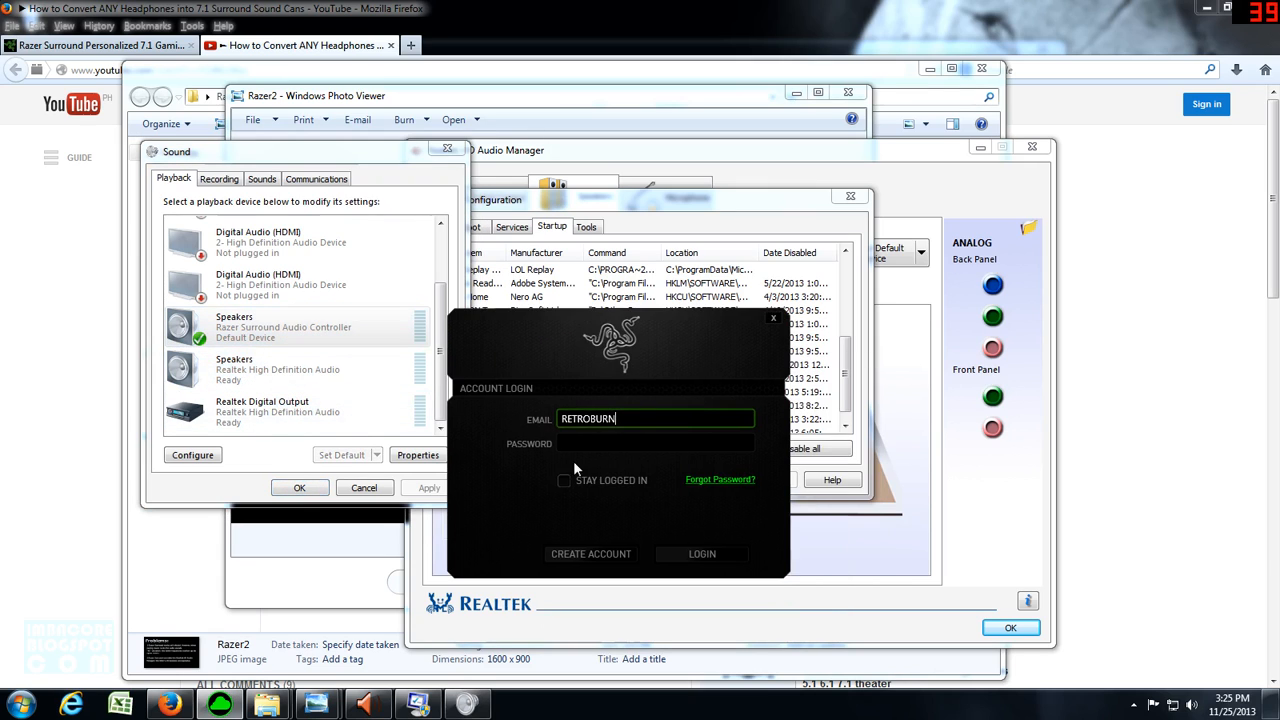
mouse_move(596, 462)
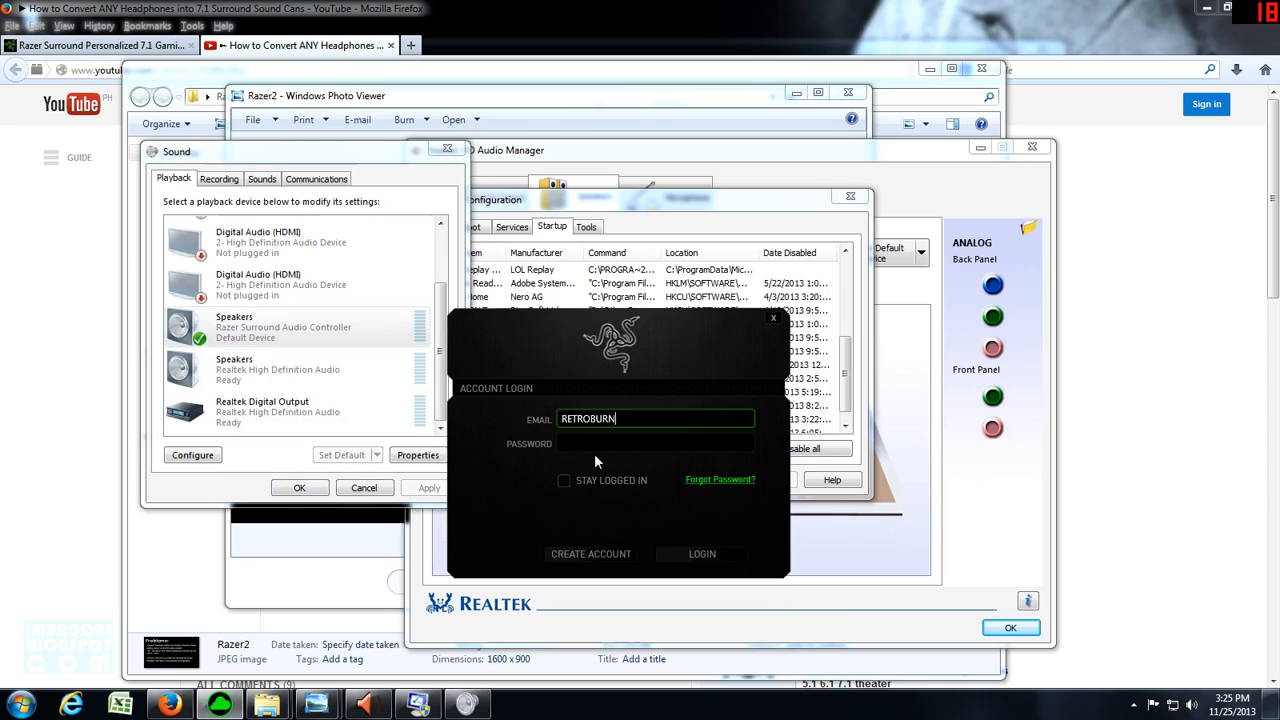
mouse_move(108, 458)
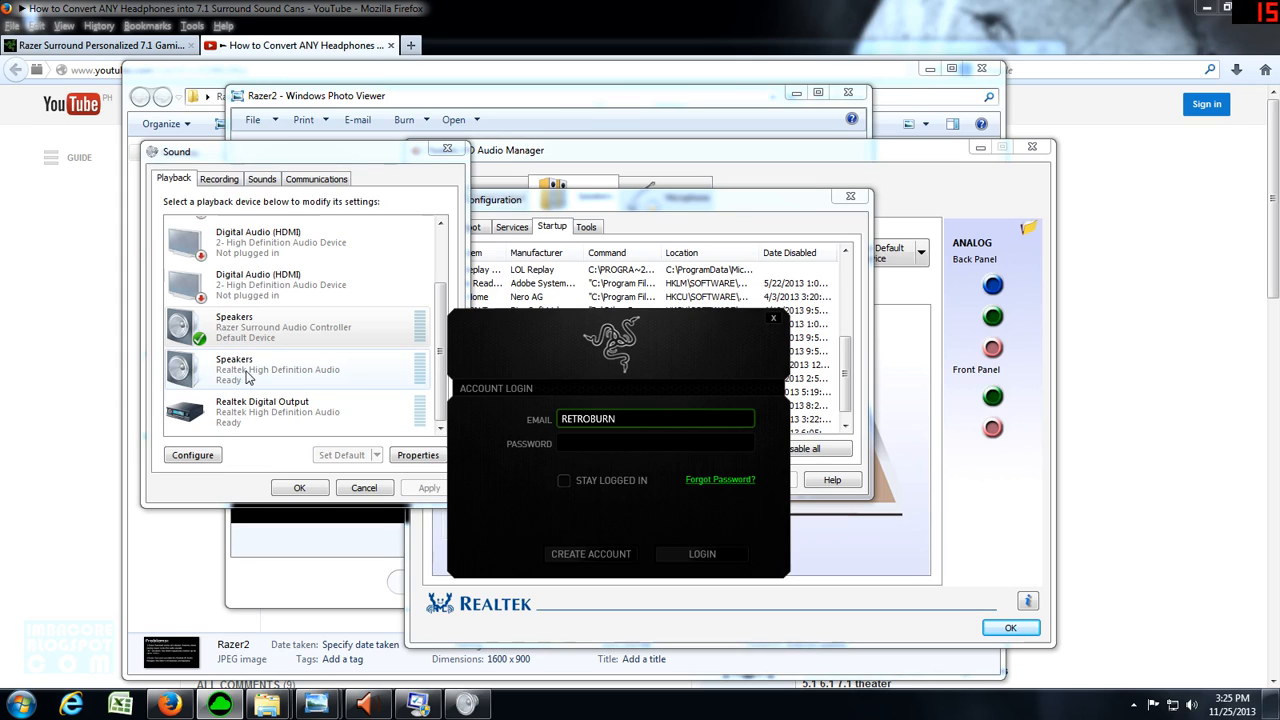
mouse_move(276, 390)
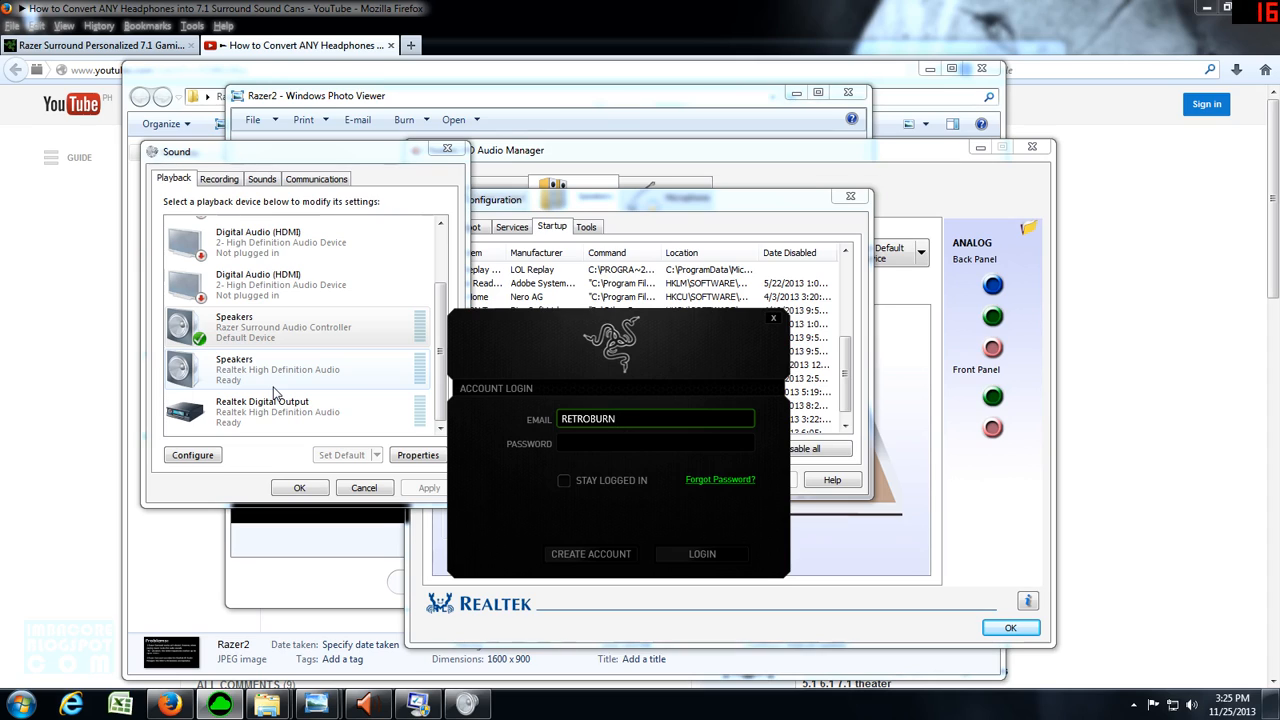
- Watch the Playback list revert the default device to Razer Surround speakers
left_click(656, 418)
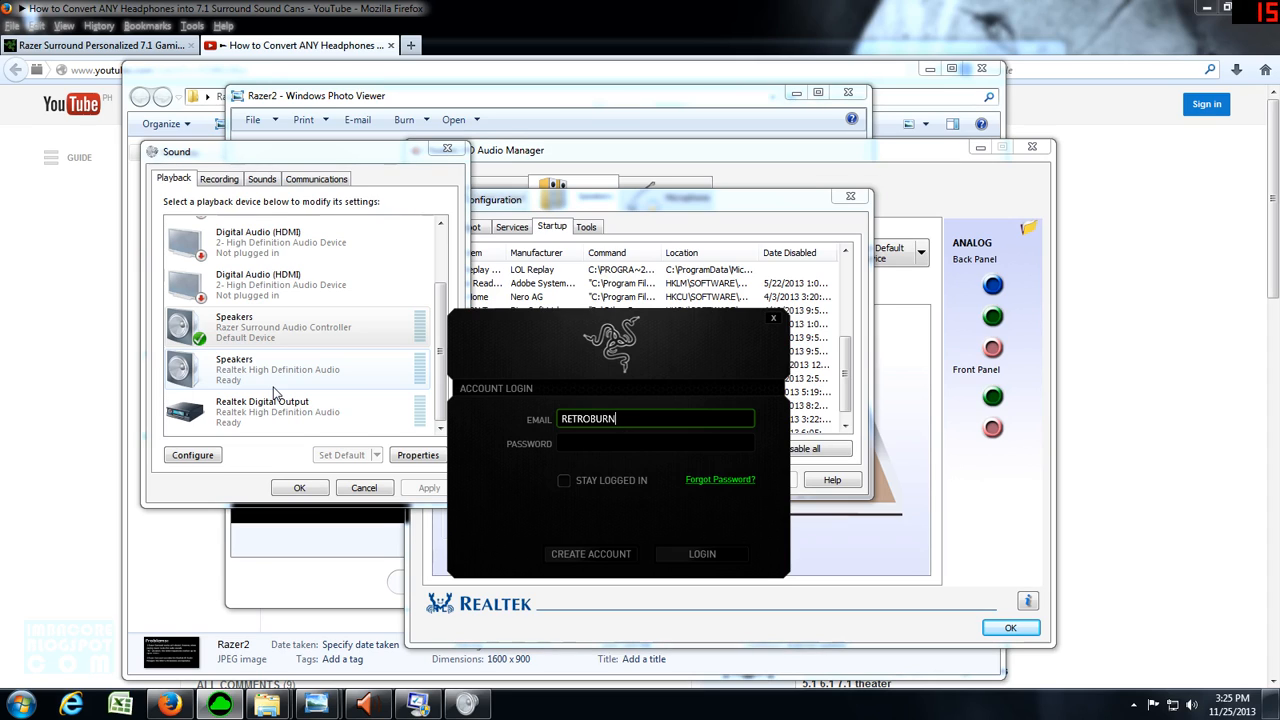